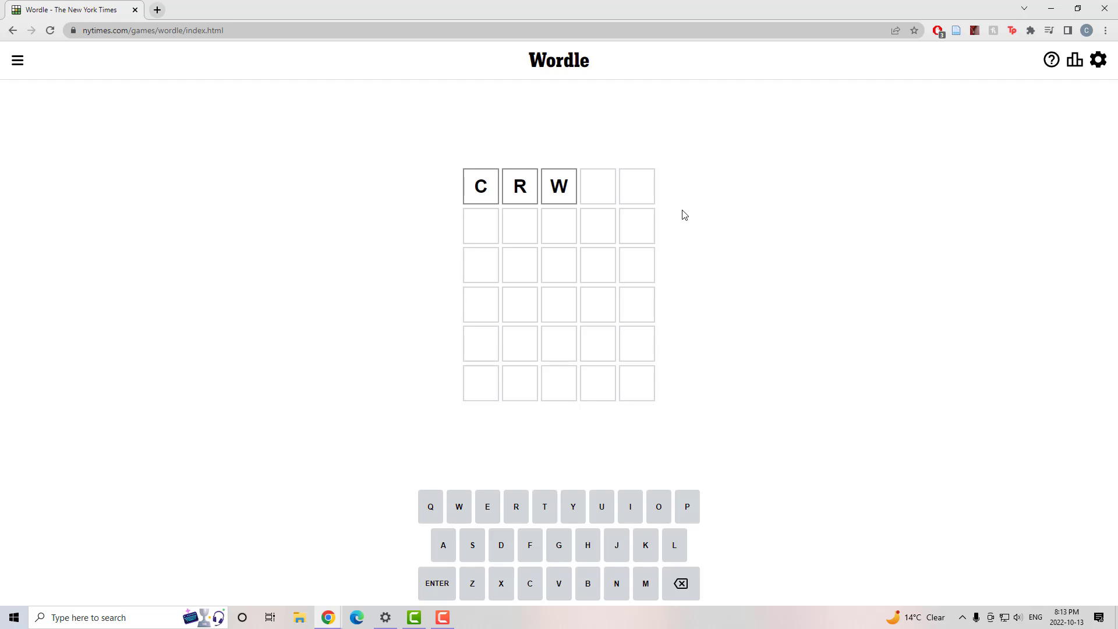
Step: Finish CROWN and enter FEAST, revealing E and A as misplaced letters
{"action": "type", "text": "N"}
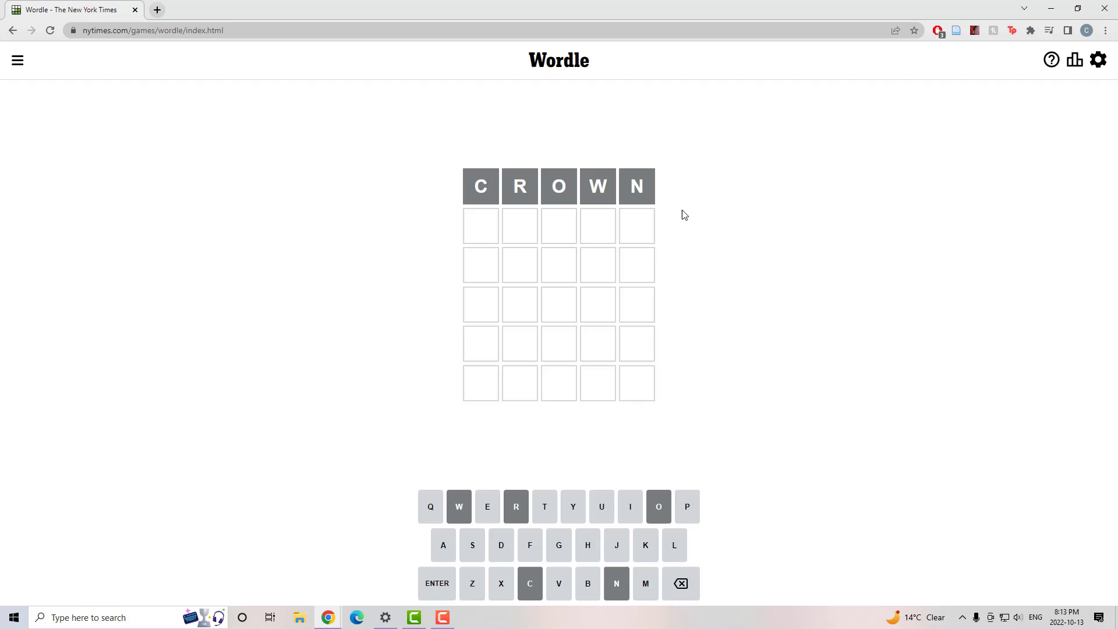
{"action": "type", "text": "FEAST"}
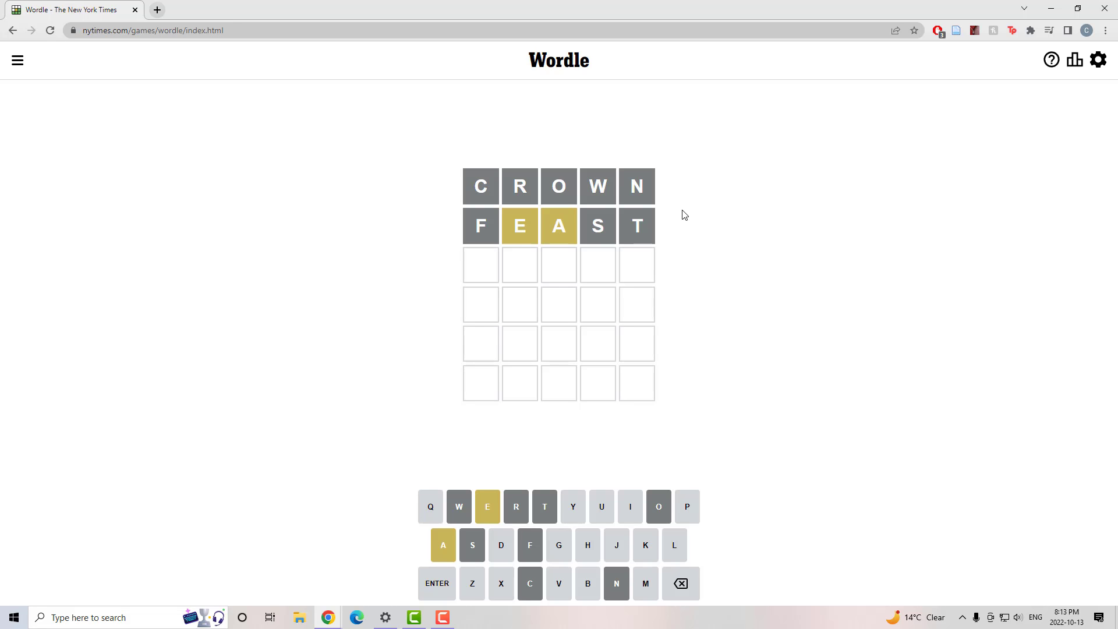
Step: Enter PLEAD as the third guess, placing A correctly with L and E misplaced
{"action": "type", "text": "PLANE"}
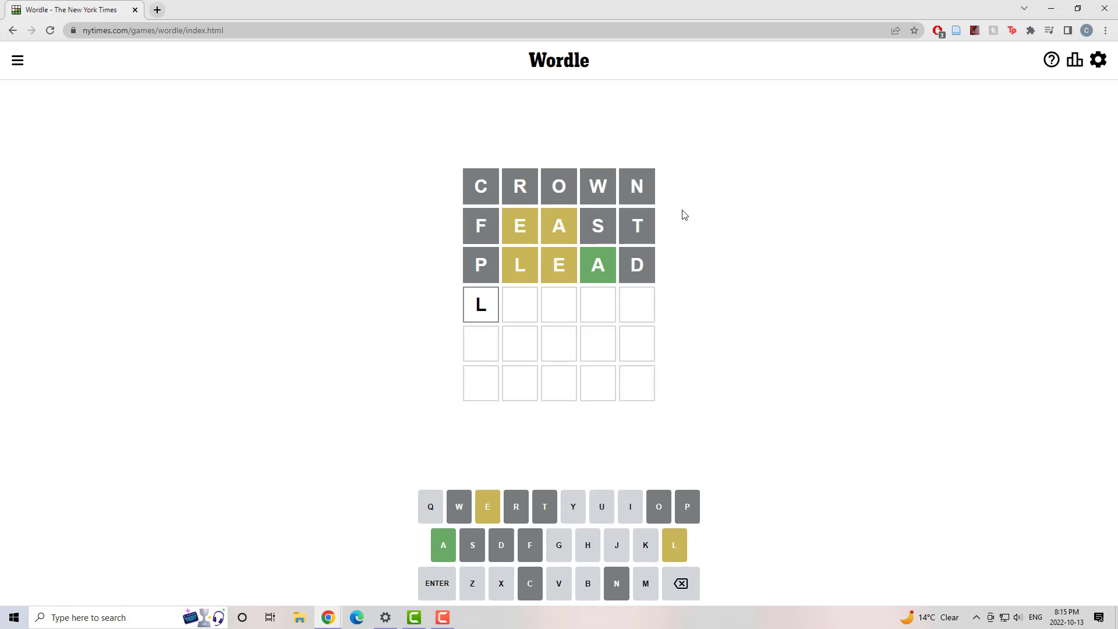
Step: Clear the stray L and submit EQUAL, turning the fourth row all green
{"action": "key", "text": "Backspace"}
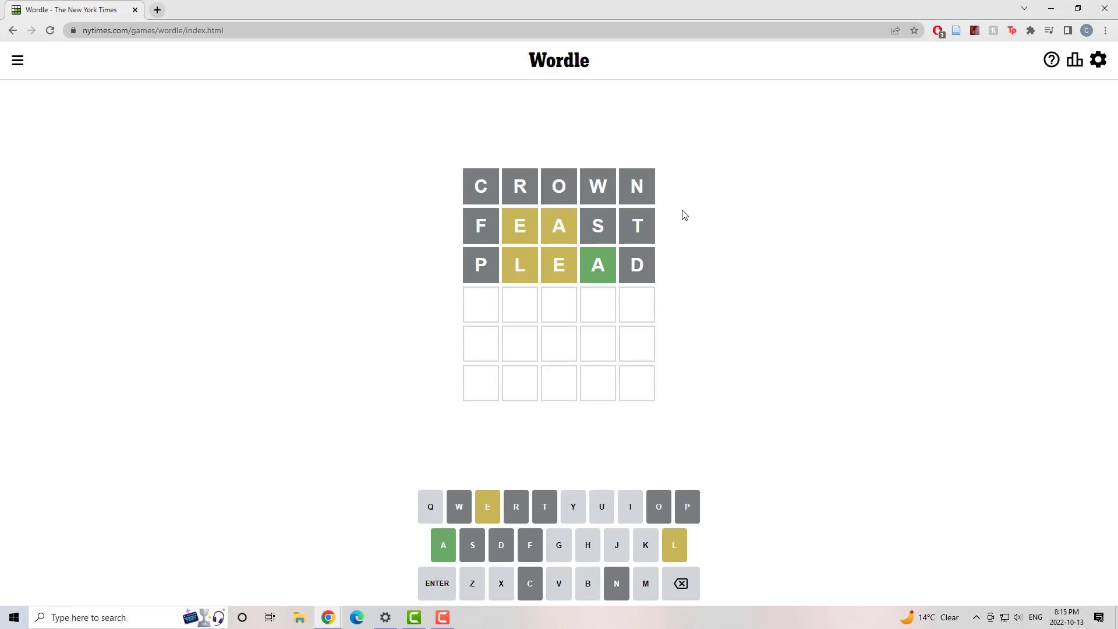
{"action": "type", "text": "E"}
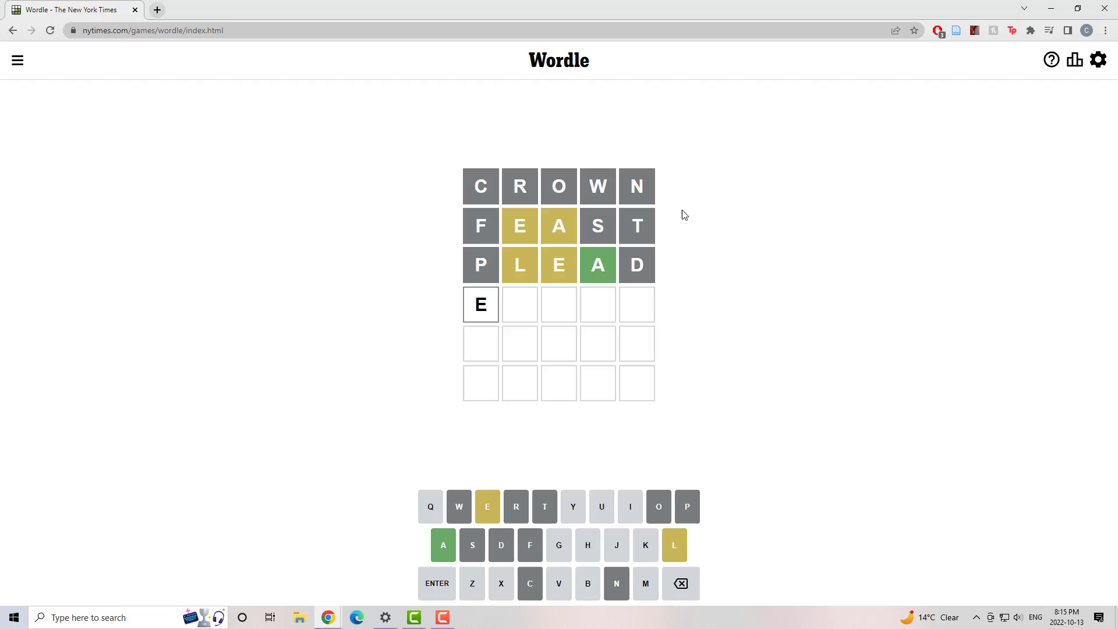
{"action": "type", "text": "QUAL"}
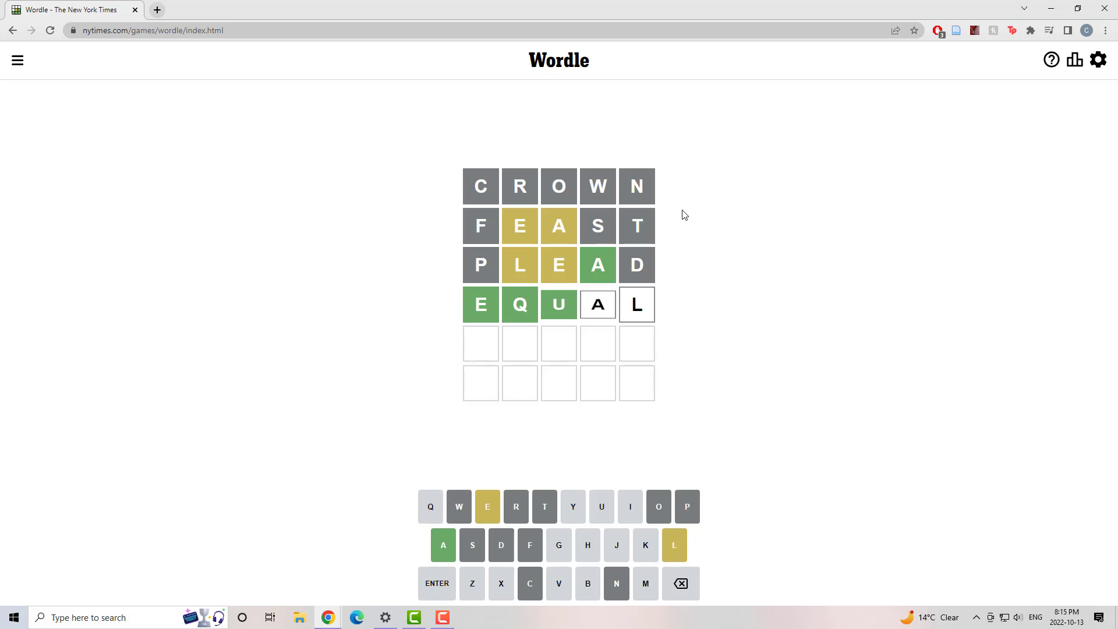
{"action": "key", "text": "Enter"}
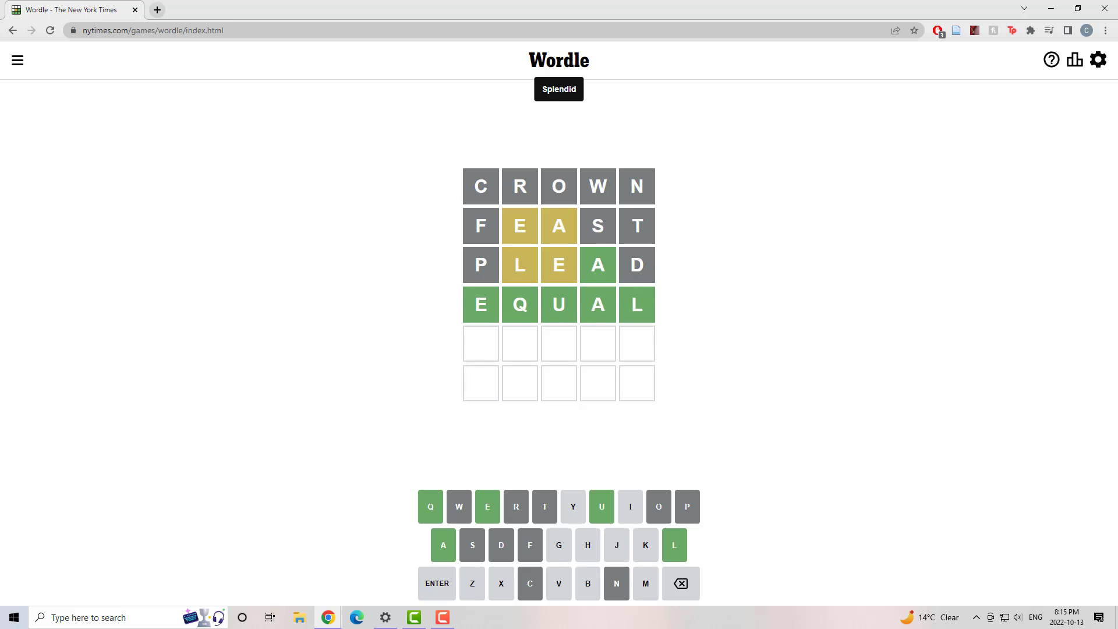